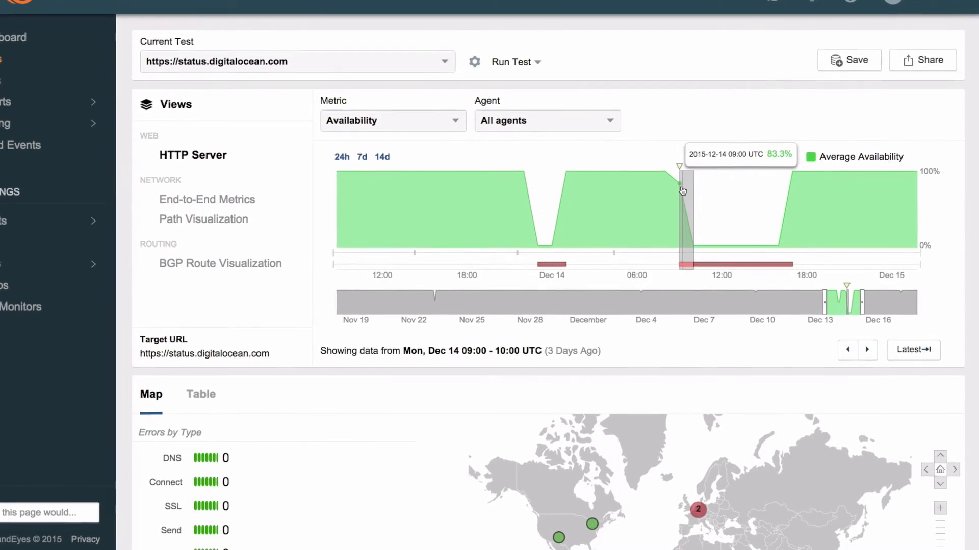
scroll(down, 3)
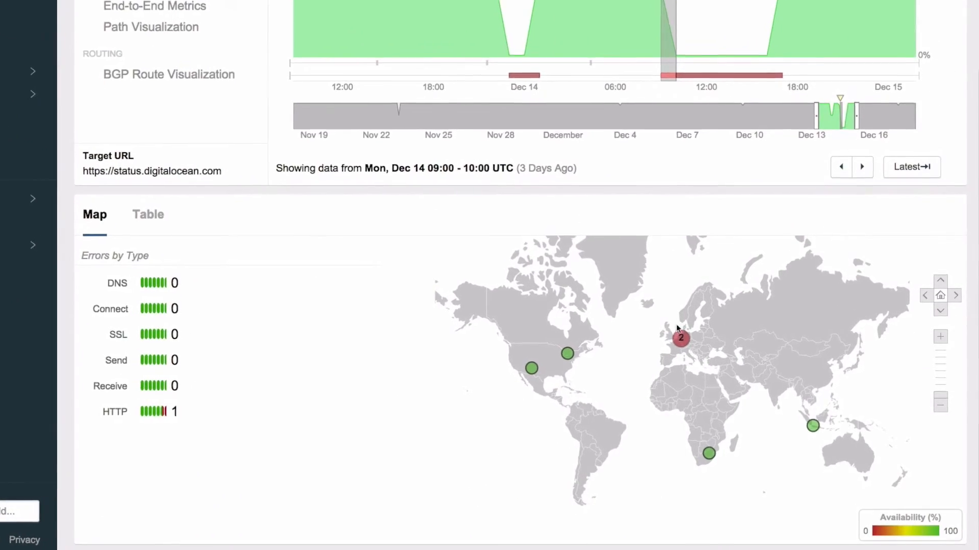